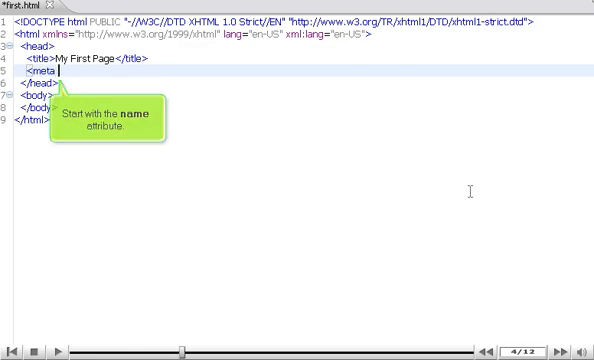
{"action": "type", "text": "name=\""}
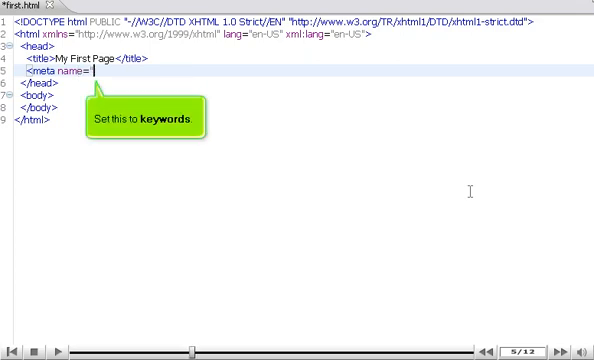
{"action": "type", "text": "keywords"}
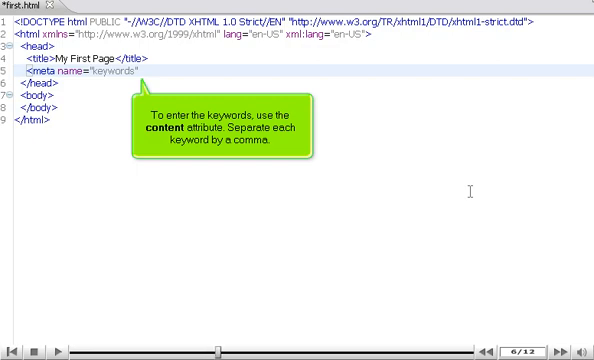
{"action": "type", "text": "content"}
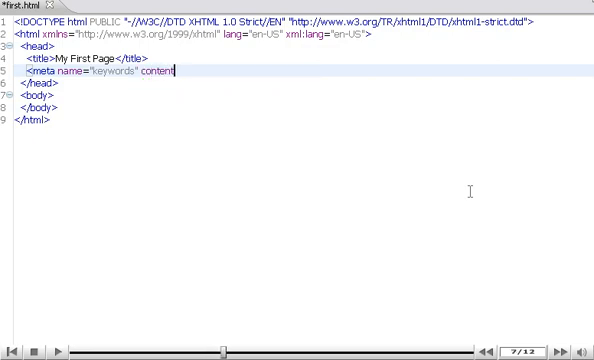
{"action": "type", "text": "=\"first page\""}
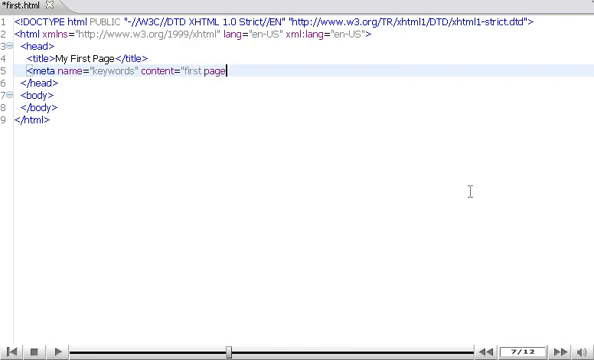
{"action": "type", "text": ", my first pa"}
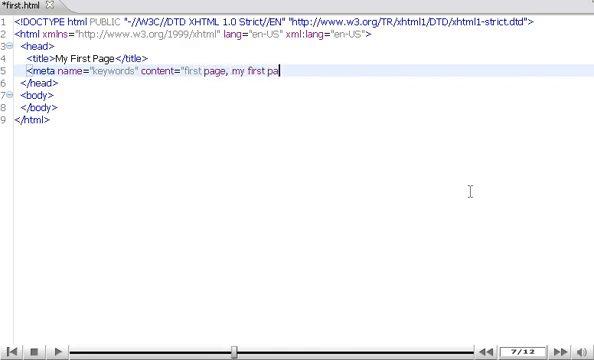
{"action": "type", "text": "ge, xhtml, le"}
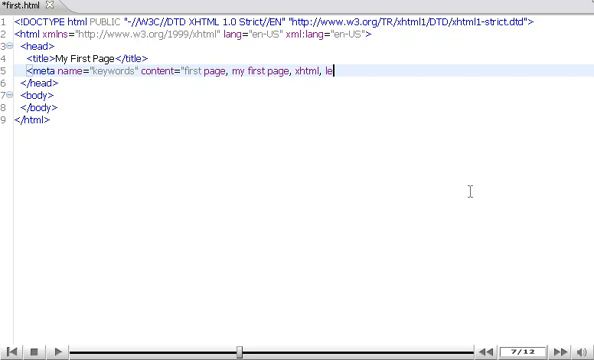
{"action": "type", "text": "arning xhtml\" />"}
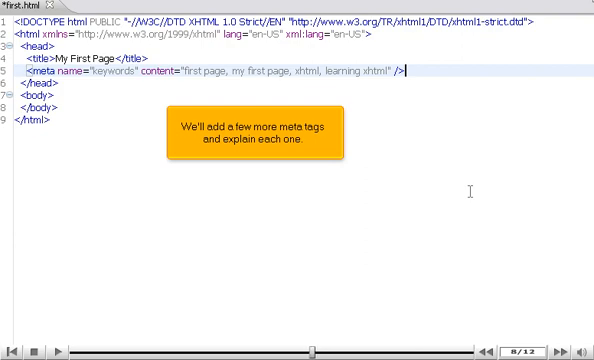
{"action": "type", "text": "<meta name=\"description\" content=\"This is my first ever web page, written in XHTML!\" />"}
{"action": "type", "text": "<meta name=\"author\" content=\"John Doe\" />"}
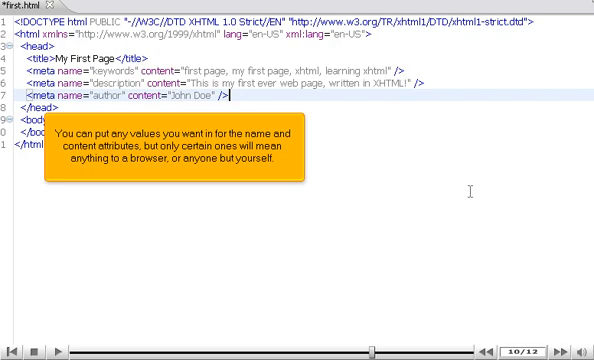
{"action": "type", "text": "<meta http-equiv=\"Content-Type\" content=\"text/html; charset=UTF-8\" />"}
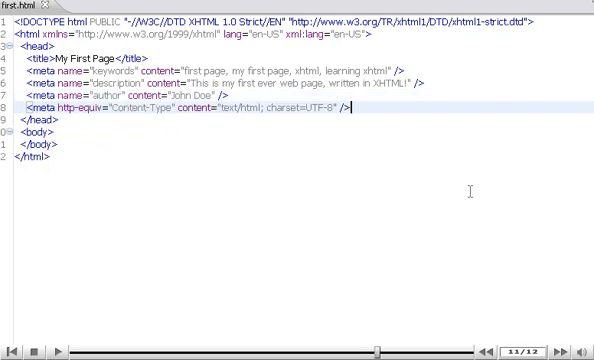